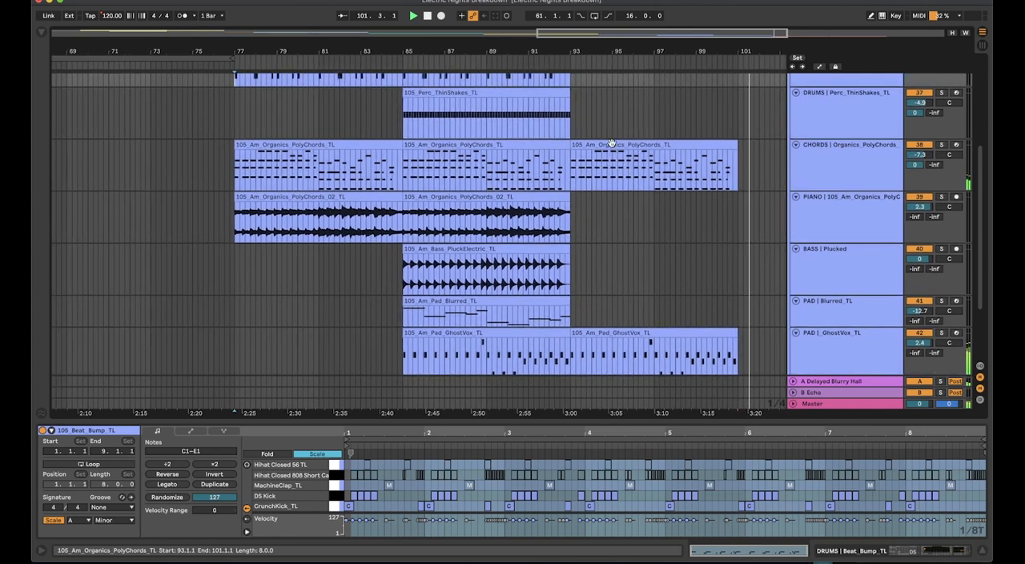
- Bring the 105_Beat_Bump_TL clip's drum notes into the Clip View for review
click(412, 15)
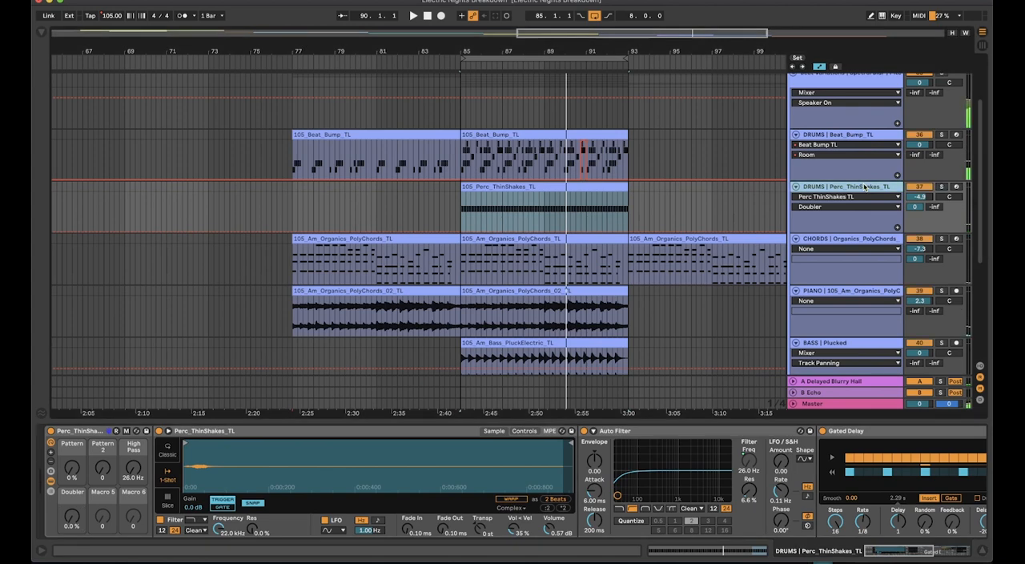
click(526, 208)
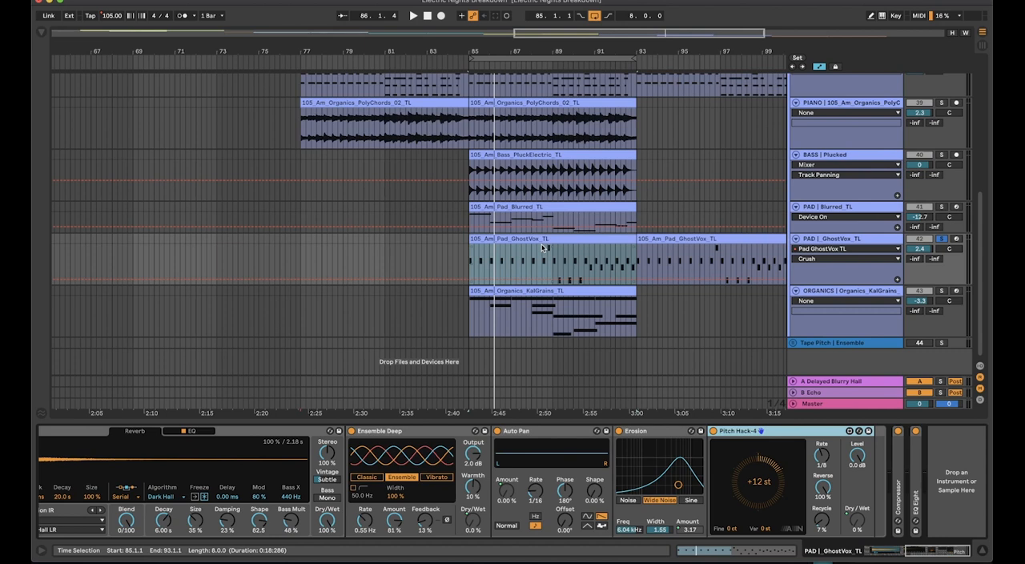
- Show the GhostVox_TL pad's chain with reverb, Ensemble Deep, Auto Pan, Erosion and Pitch Hack
click(845, 239)
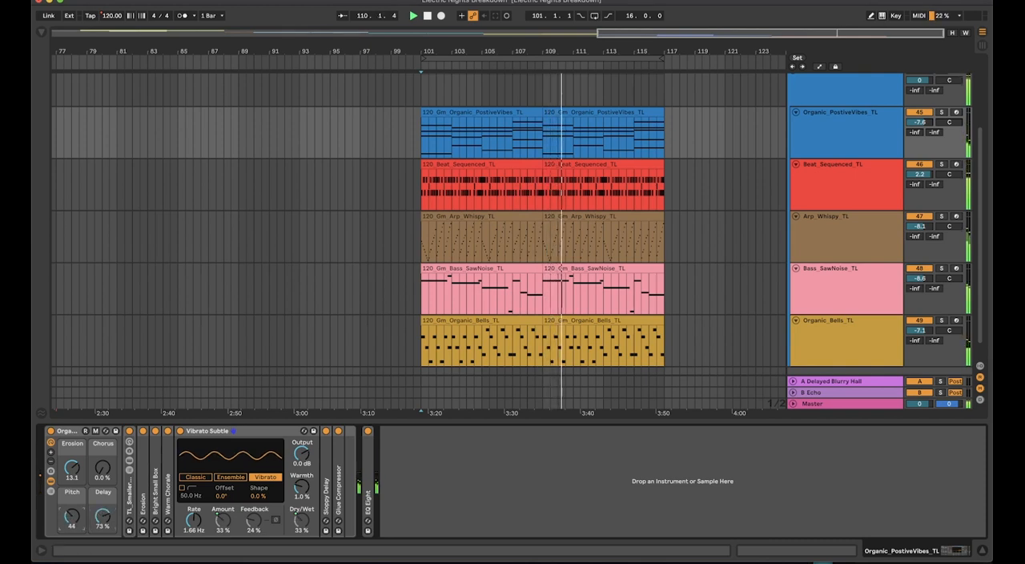
- Show the Arp_Whispy_TL chain with its sample, Ensemble Deep, Vibrato Subtle and Auto Pan
click(844, 235)
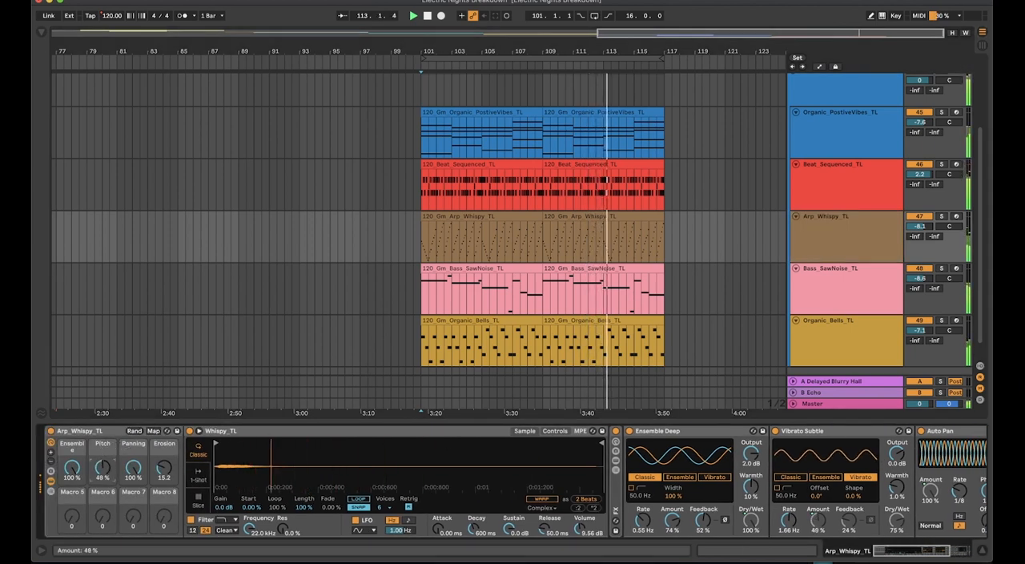
- Raise the Arp_Whispy_TL Pitch macro to 83% and the Erosion macro to 75.4
drag(102, 464, 103, 451)
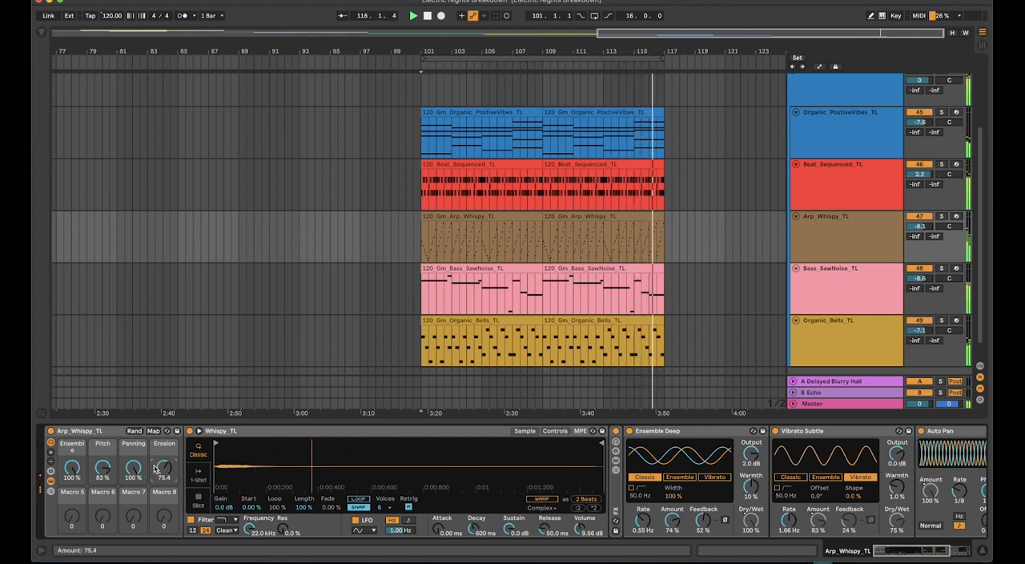
drag(163, 466, 164, 449)
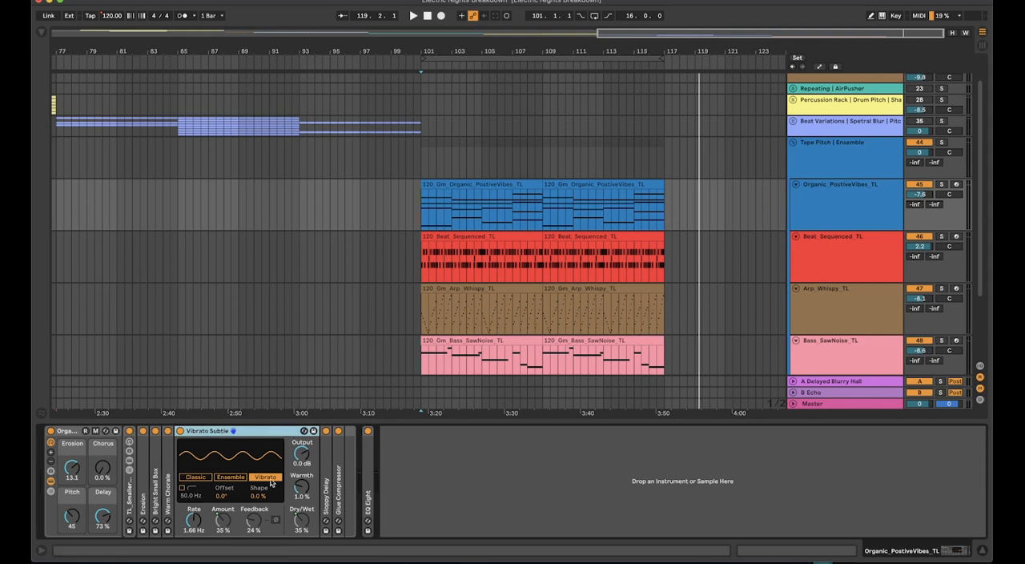
mouse_move(258, 451)
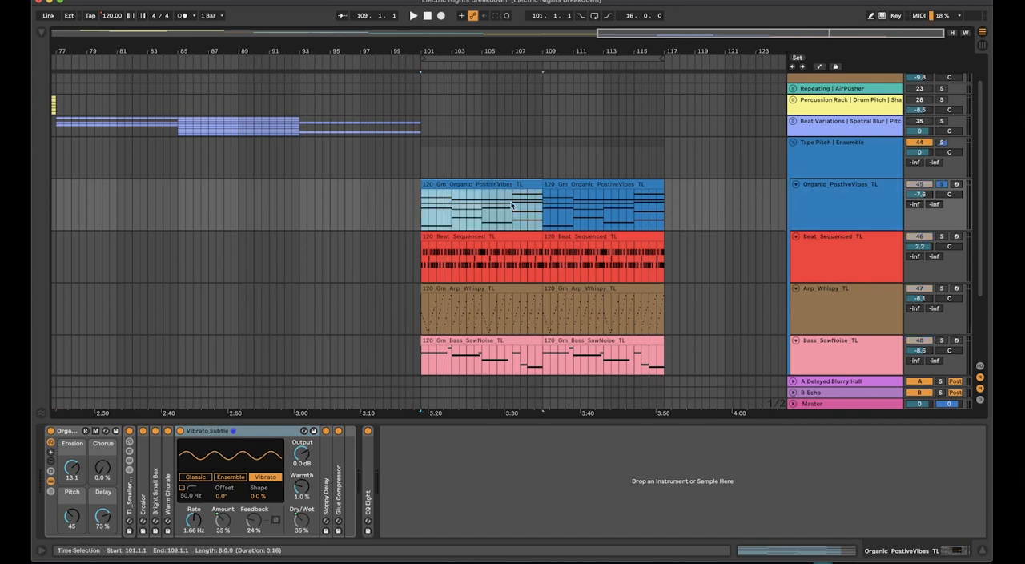
mouse_move(266, 316)
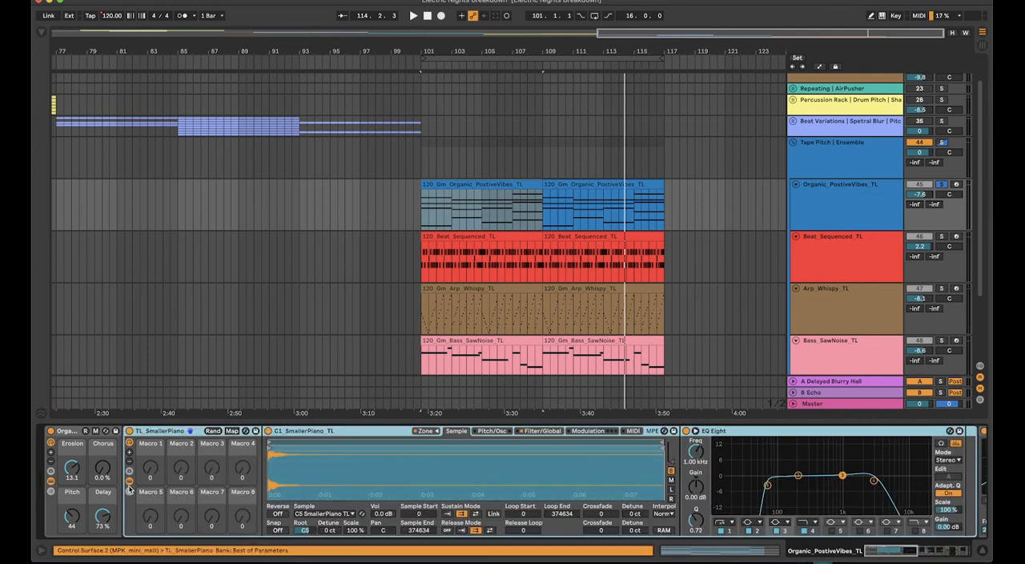
mouse_move(337, 438)
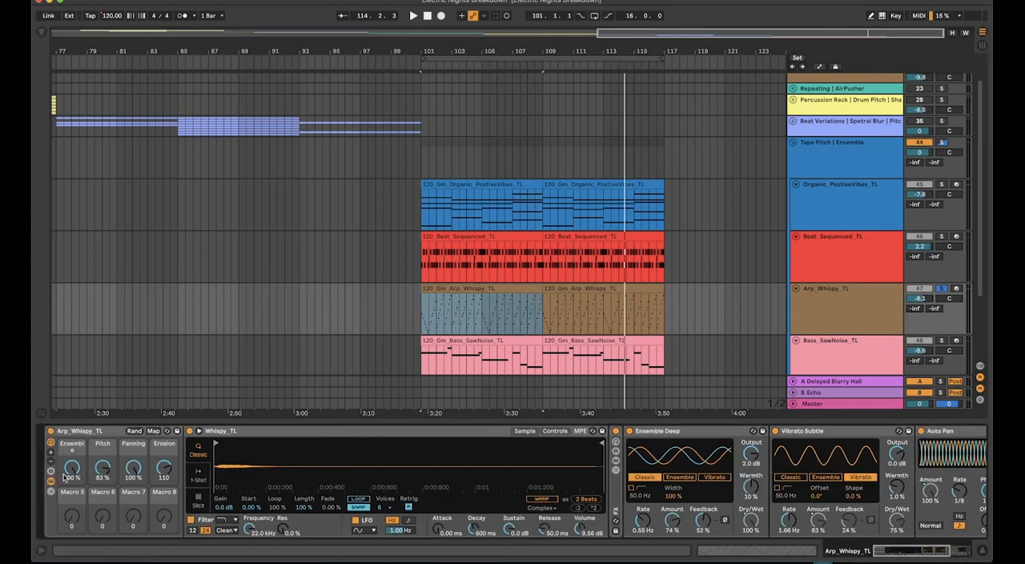
- Turn down a macro knob on the Arp_Whispy_TL rack while reviewing its effects chain
drag(102, 468, 101, 488)
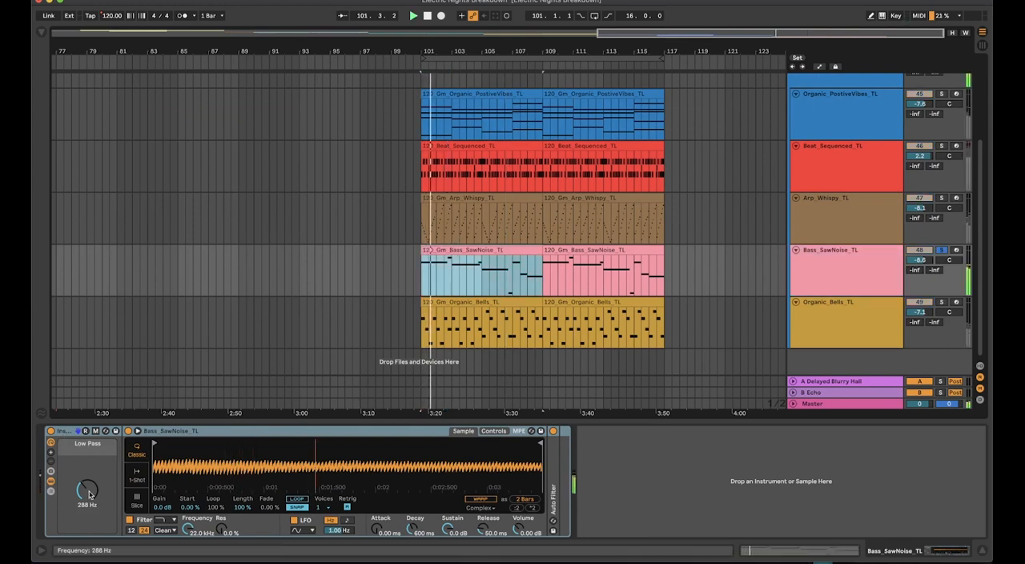
- Raise the Bass_SawNoise_TL Low Pass macro from 288 Hz to 320 Hz
drag(86, 484, 92, 464)
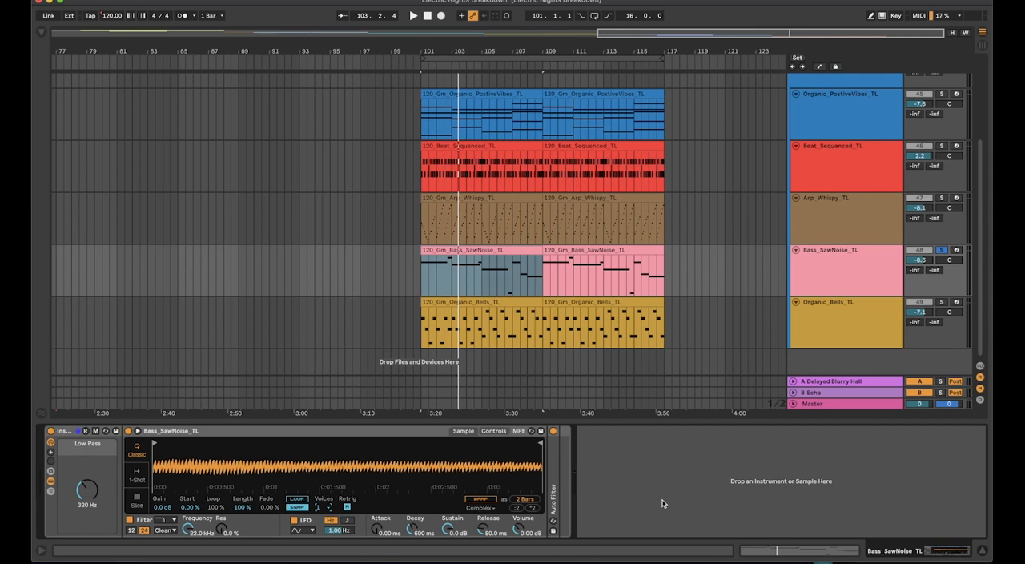
mouse_move(772, 459)
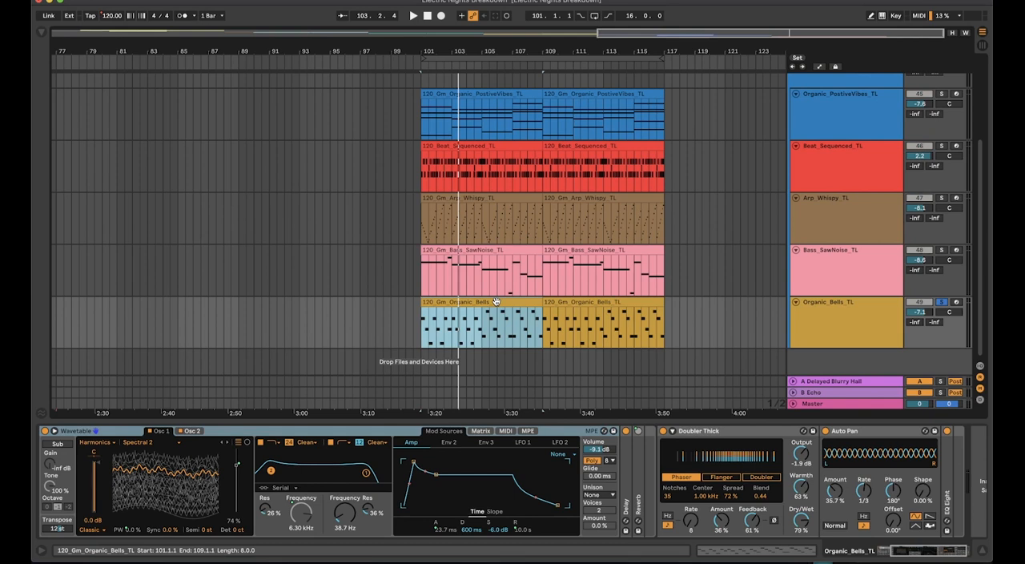
- Expand the Organic_Bells_TL Basic Bells macros and set Filter Cutoff 12.1 kHz, Tone 14
click(413, 15)
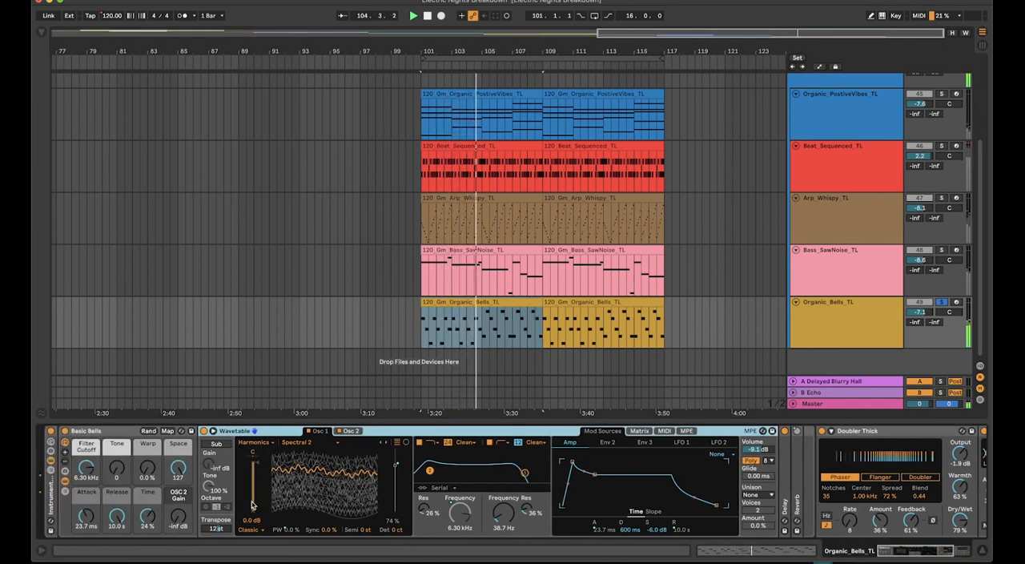
click(254, 442)
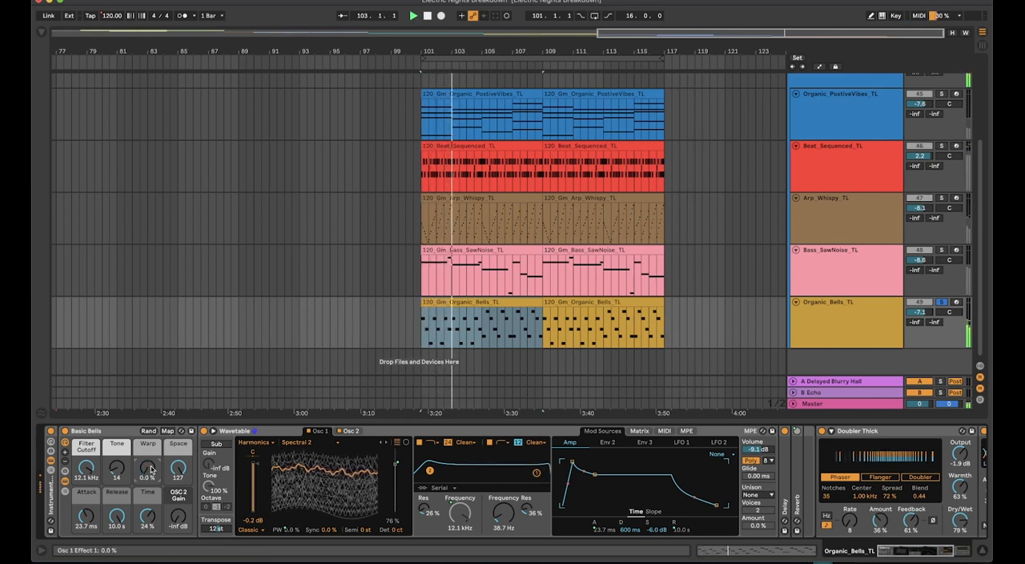
click(116, 516)
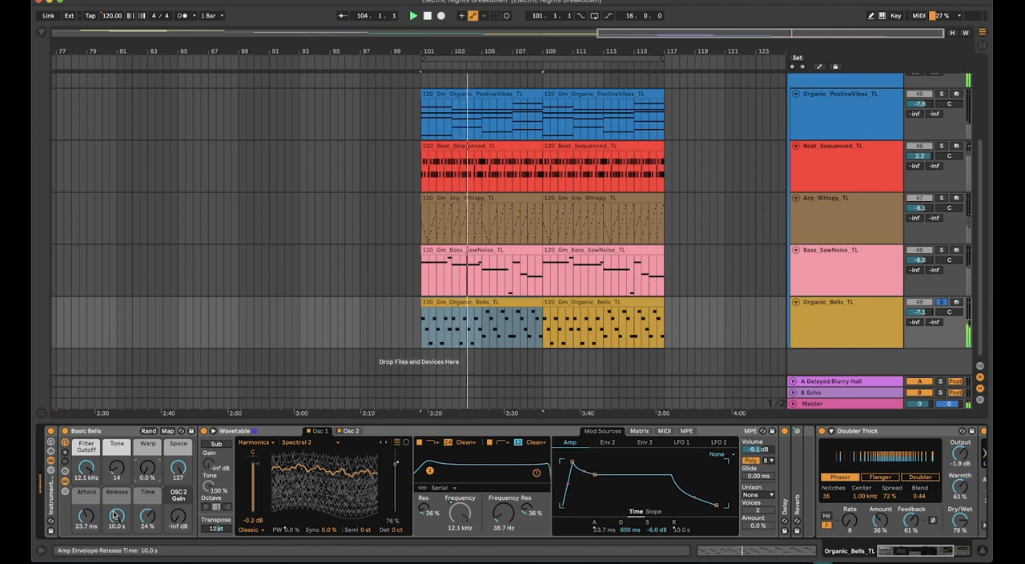